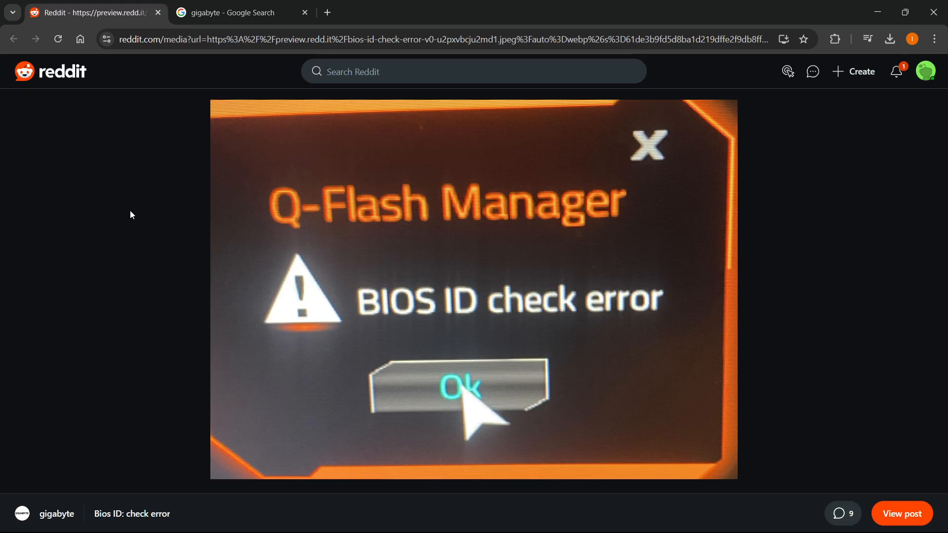
pyautogui.moveTo(293, 236)
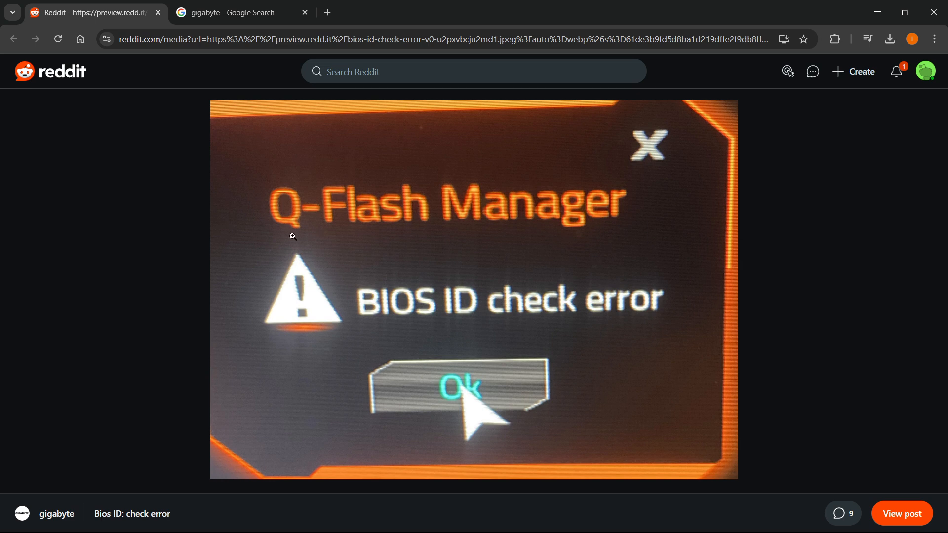
pyautogui.moveTo(559, 338)
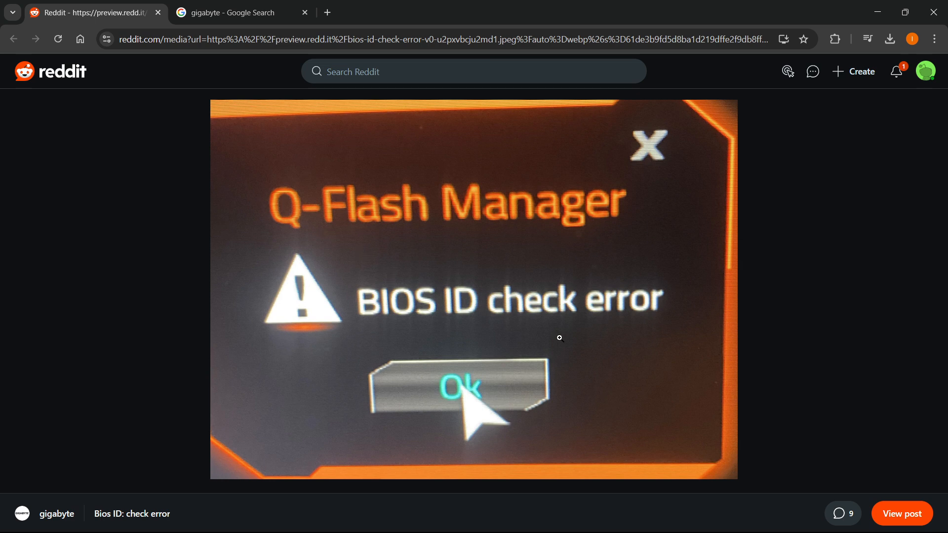
pyautogui.moveTo(485, 305)
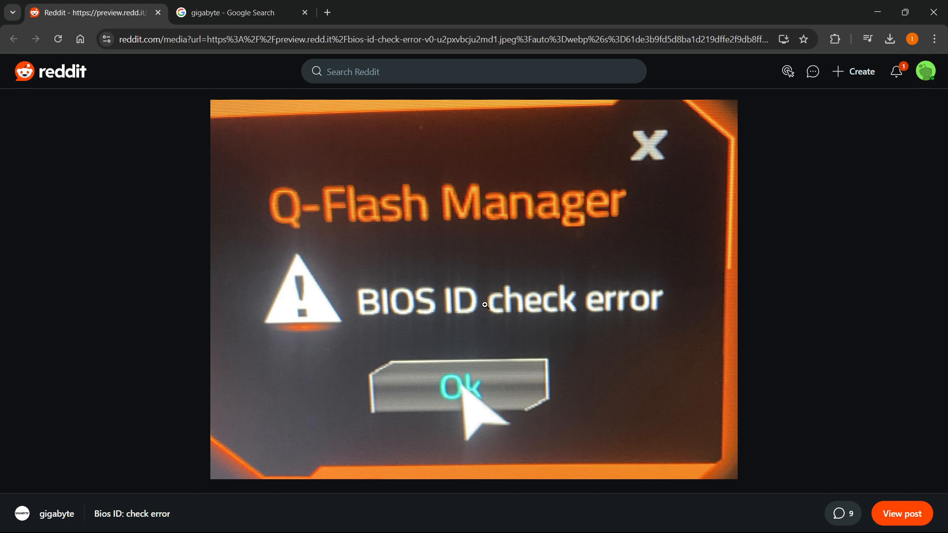
pyautogui.moveTo(481, 397)
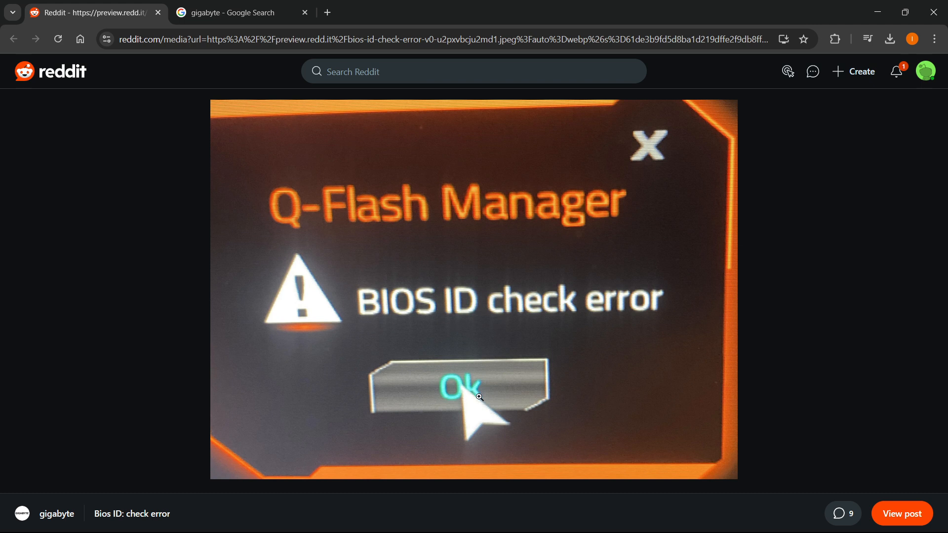
pyautogui.moveTo(458, 394)
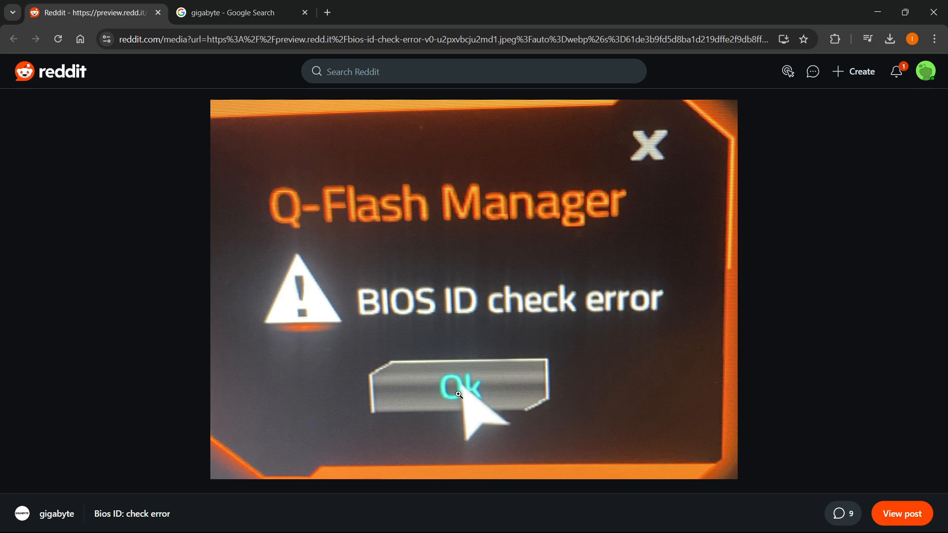
pyautogui.moveTo(311, 262)
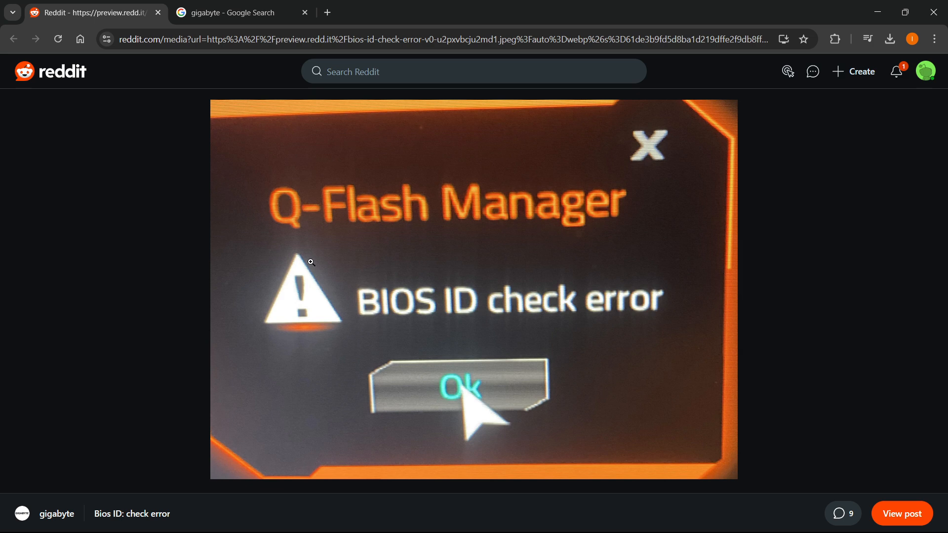
pyautogui.moveTo(333, 262)
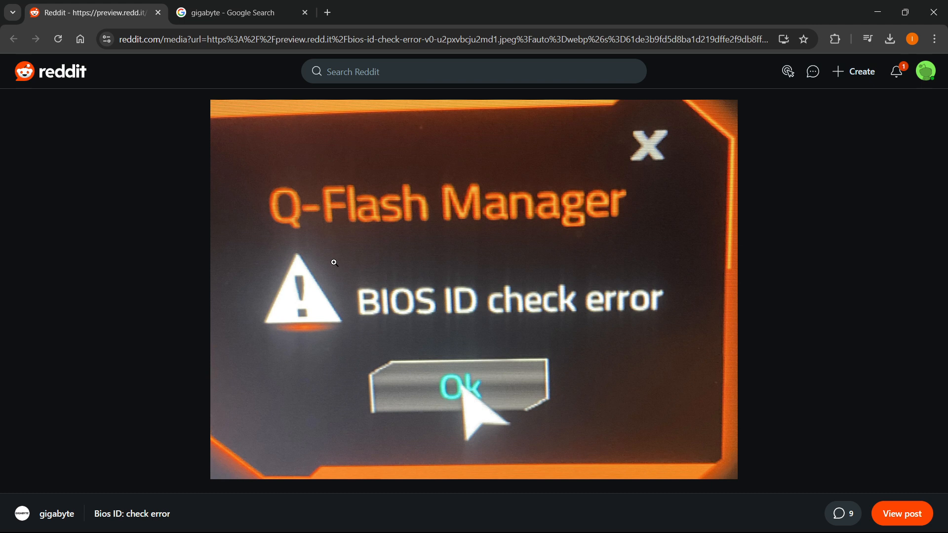
pyautogui.moveTo(344, 261)
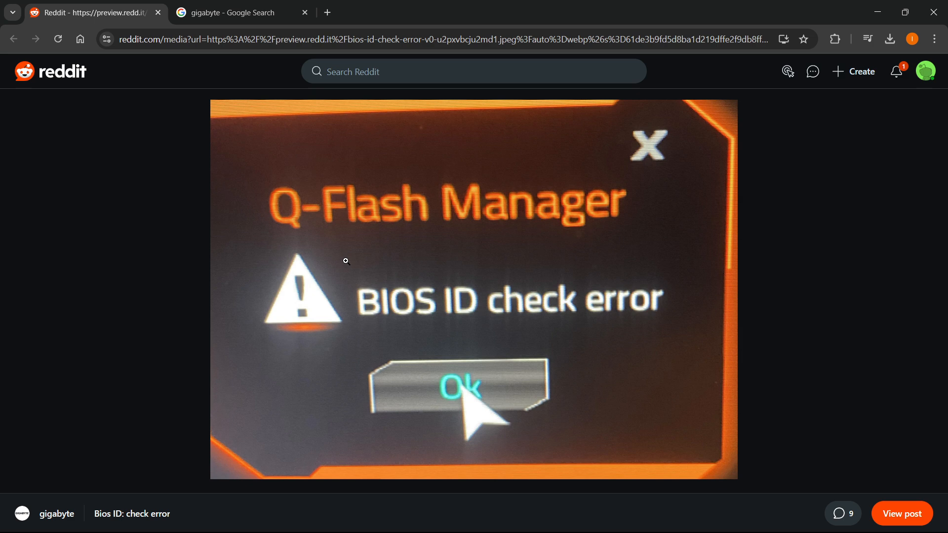
# Switch from the Reddit BIOS ID check error screenshot to the 'gigabyte' Google search results
pyautogui.click(241, 12)
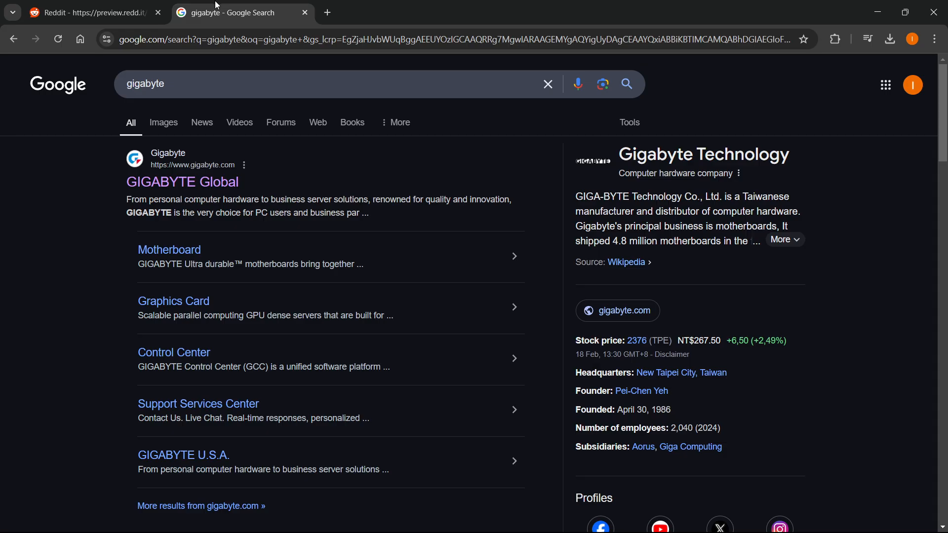
pyautogui.moveTo(182, 186)
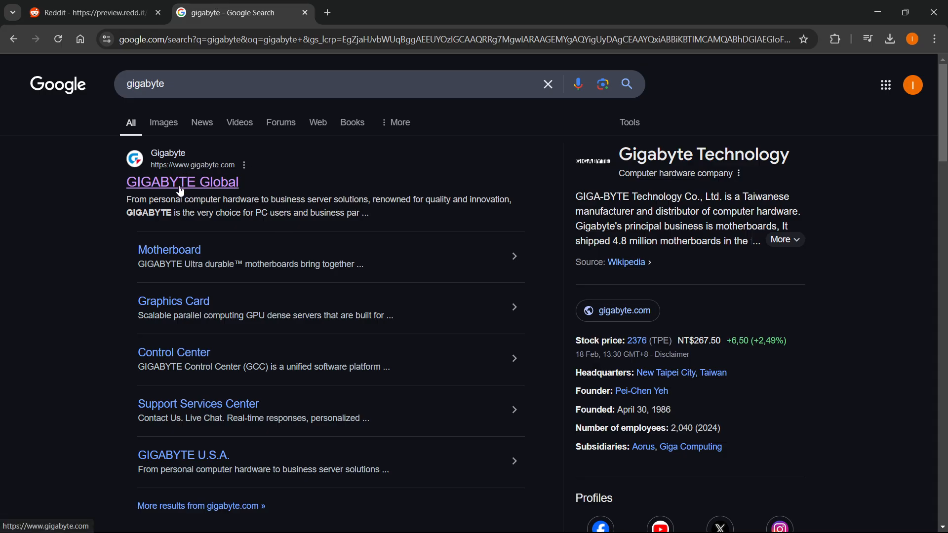
# Go from the GIGABYTE Global result to the Motherboard page via PRODUCTS, then reopen the product categories
pyautogui.click(182, 182)
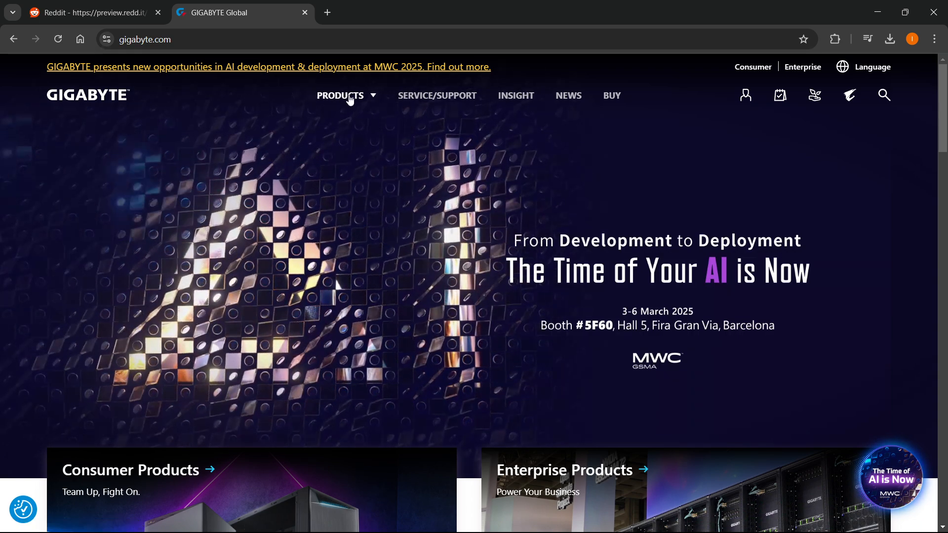
pyautogui.click(339, 96)
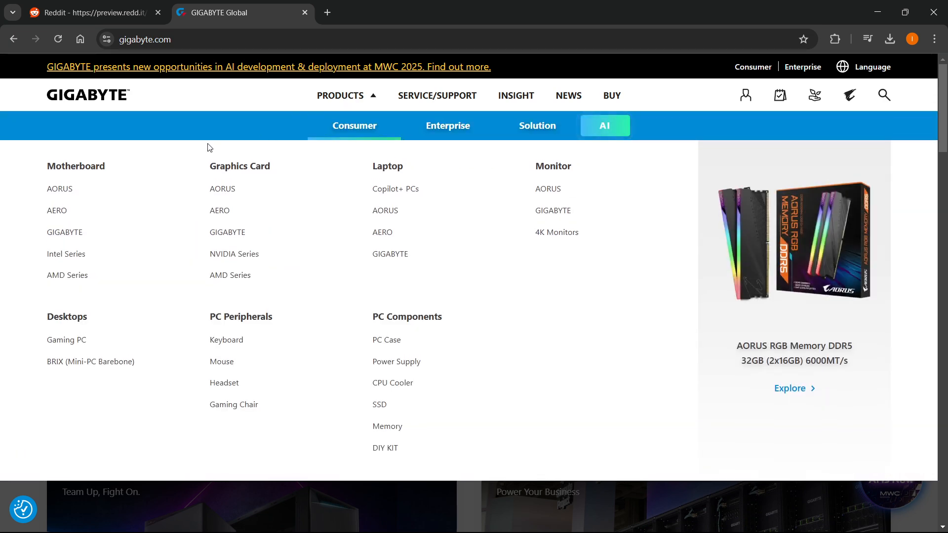
pyautogui.click(76, 166)
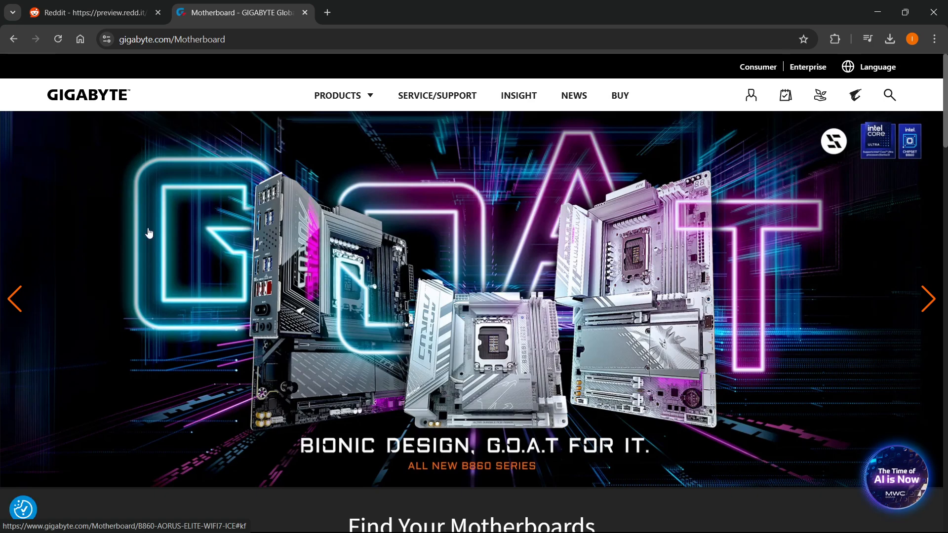
pyautogui.scroll(-3)
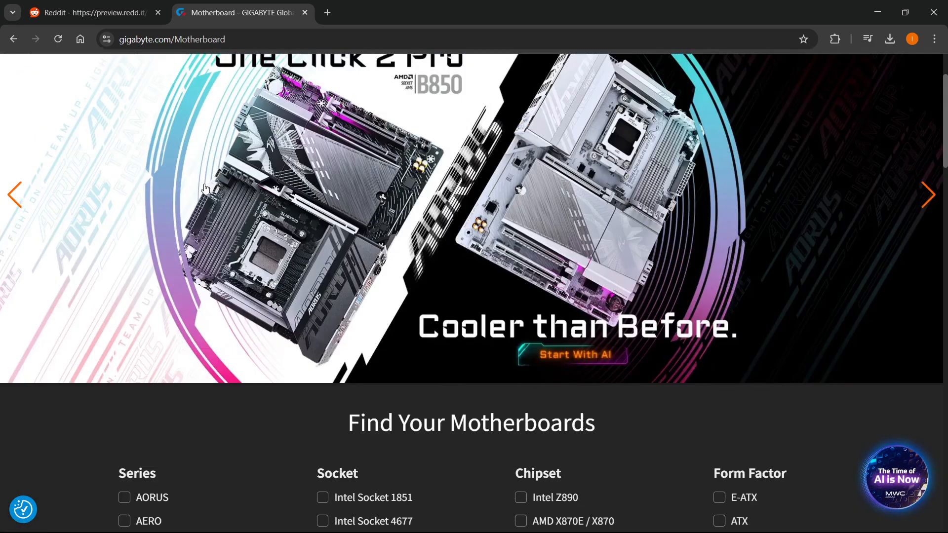
pyautogui.scroll(3)
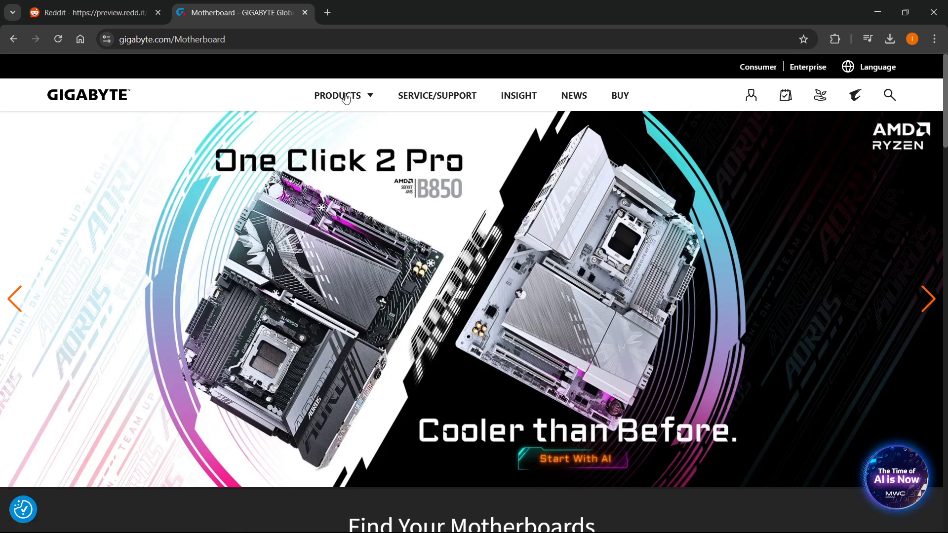
pyautogui.click(338, 96)
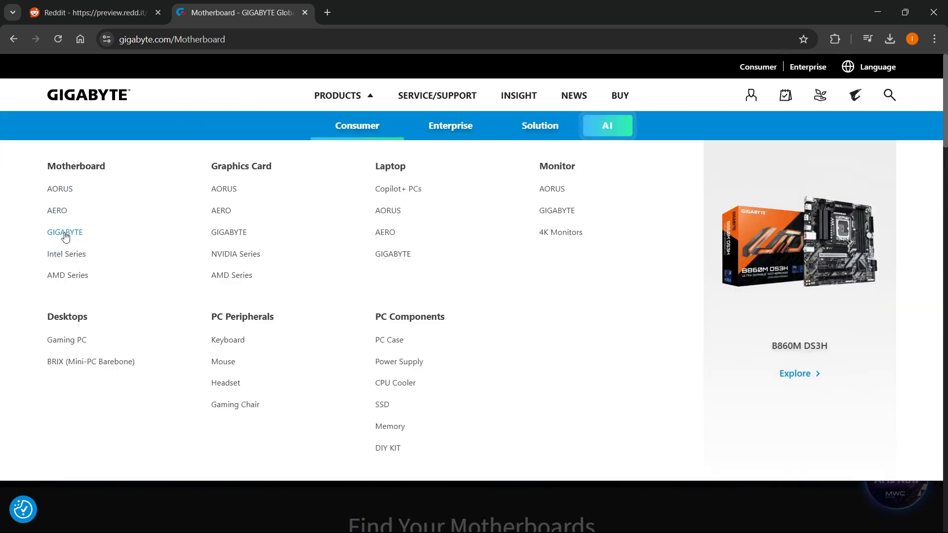
# Filter the motherboard listing to the GAMING and ULTRA DURABLE series and browse the 488 results
pyautogui.click(64, 232)
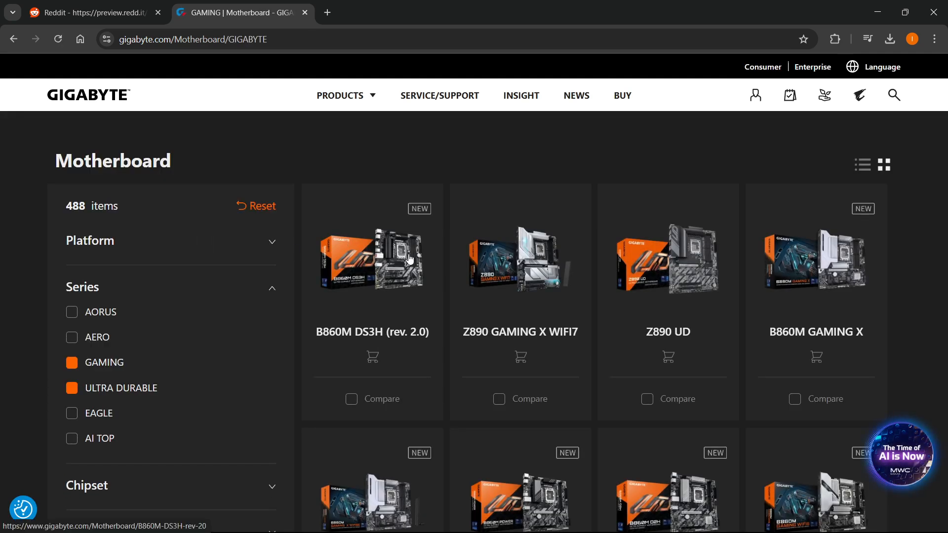
pyautogui.scroll(-3)
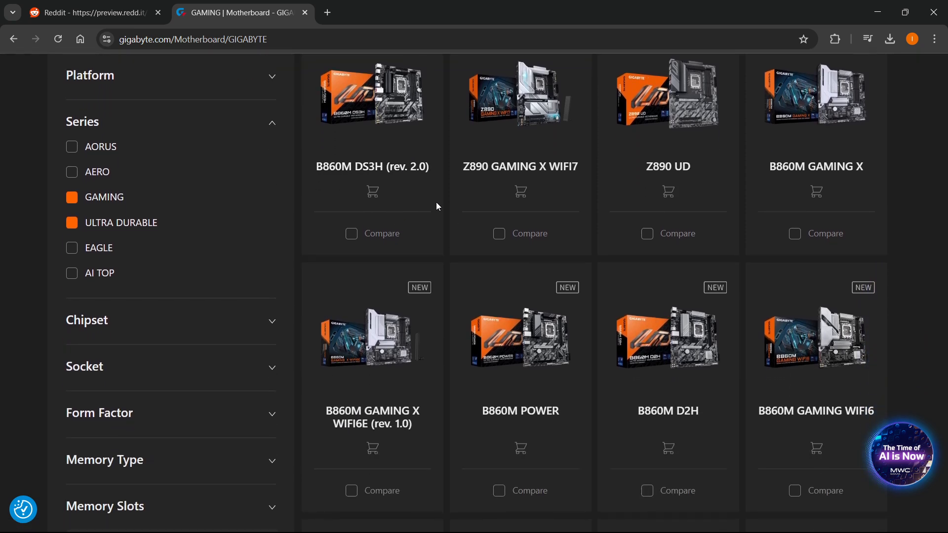
pyautogui.scroll(-3)
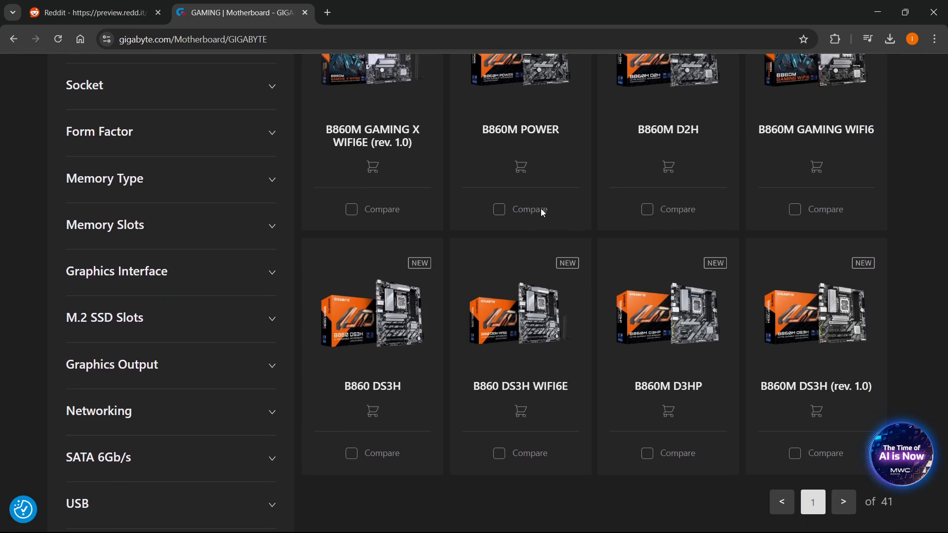
pyautogui.scroll(-3)
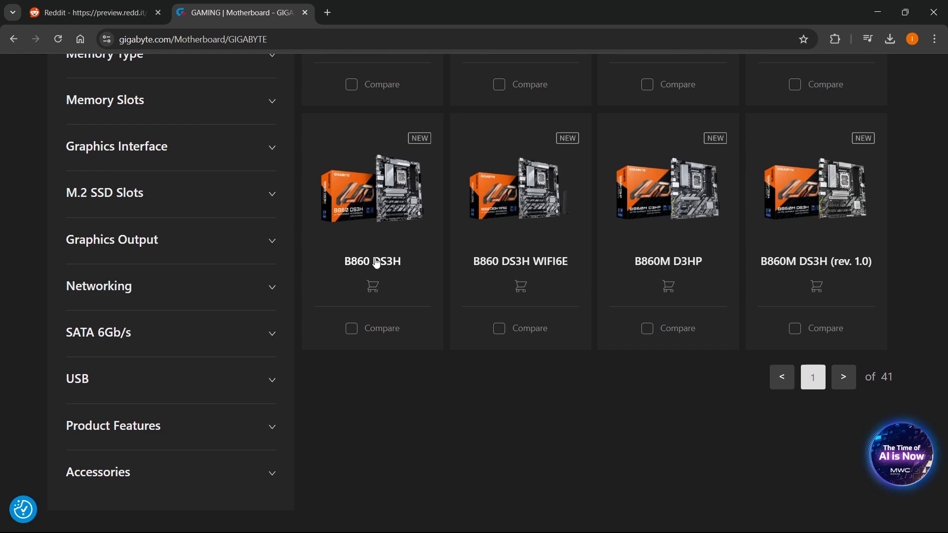
pyautogui.scroll(3)
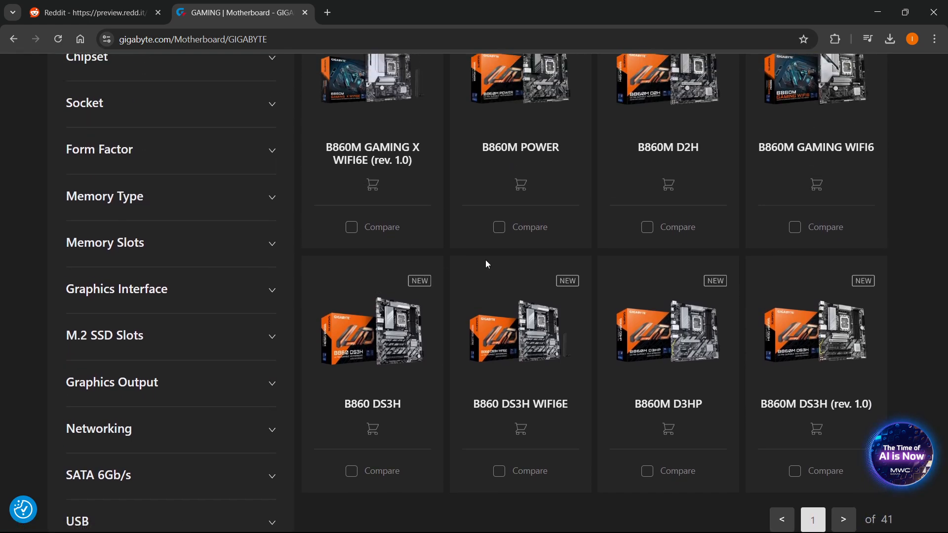
pyautogui.moveTo(803, 295)
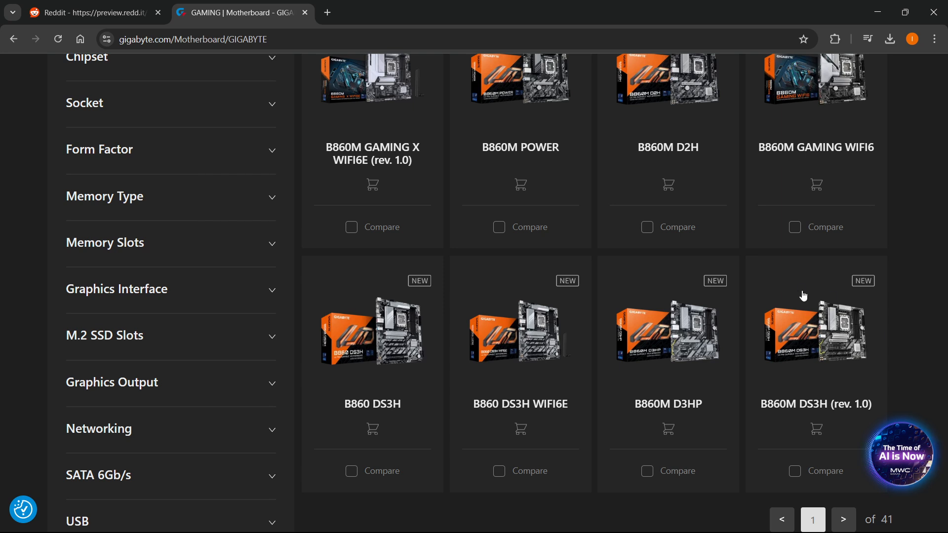
pyautogui.scroll(-3)
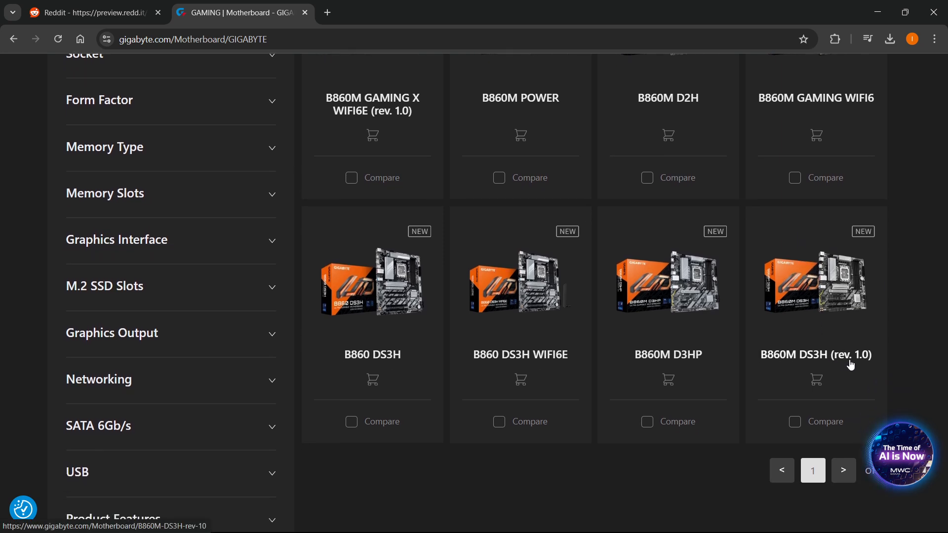
pyautogui.moveTo(839, 357)
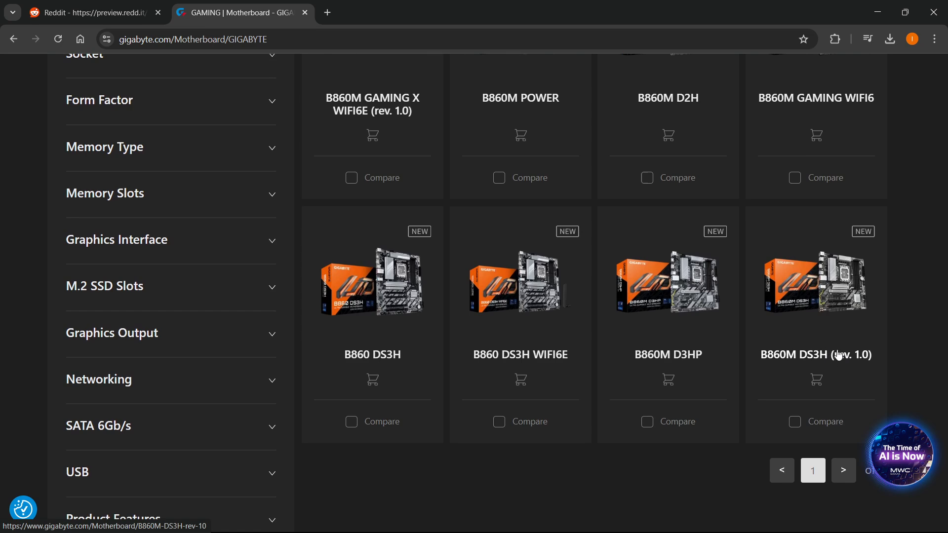
pyautogui.moveTo(816, 368)
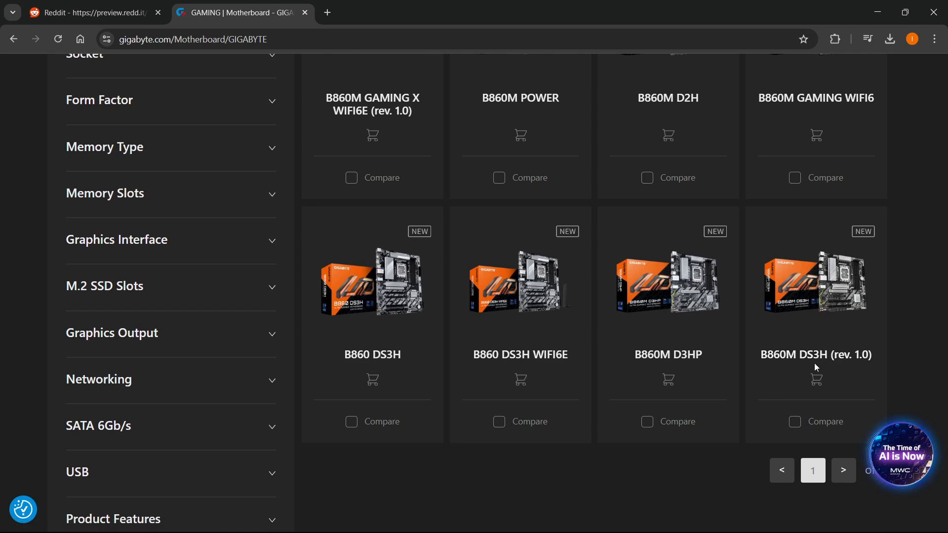
pyautogui.moveTo(803, 335)
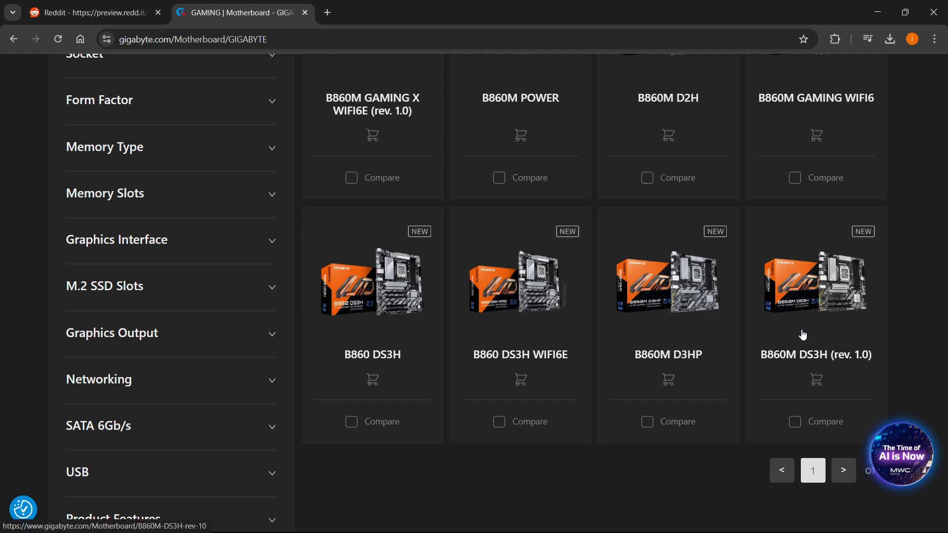
pyautogui.scroll(3)
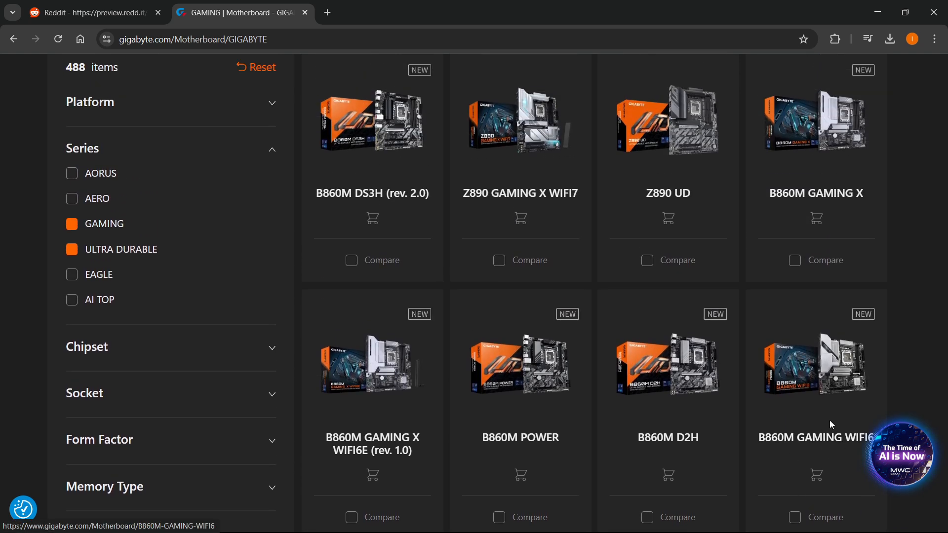
pyautogui.scroll(-3)
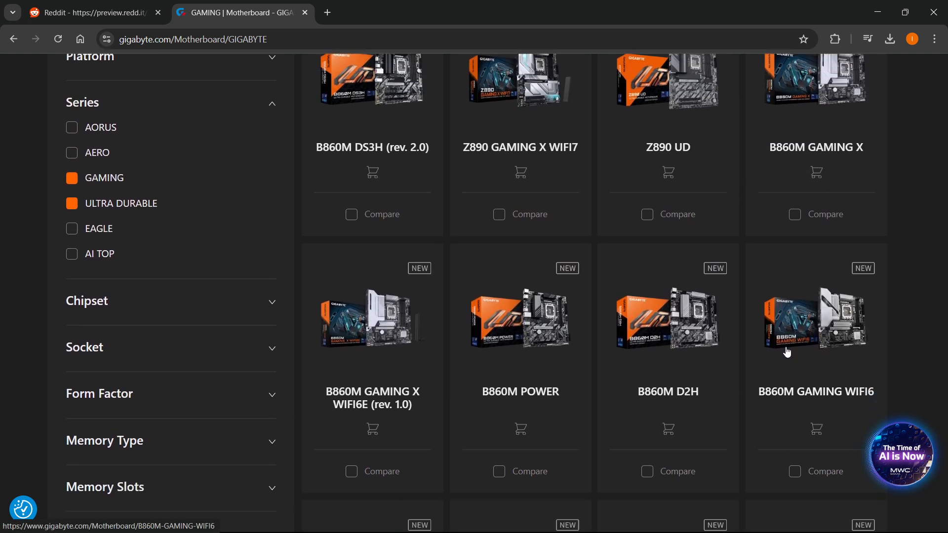
pyautogui.scroll(-3)
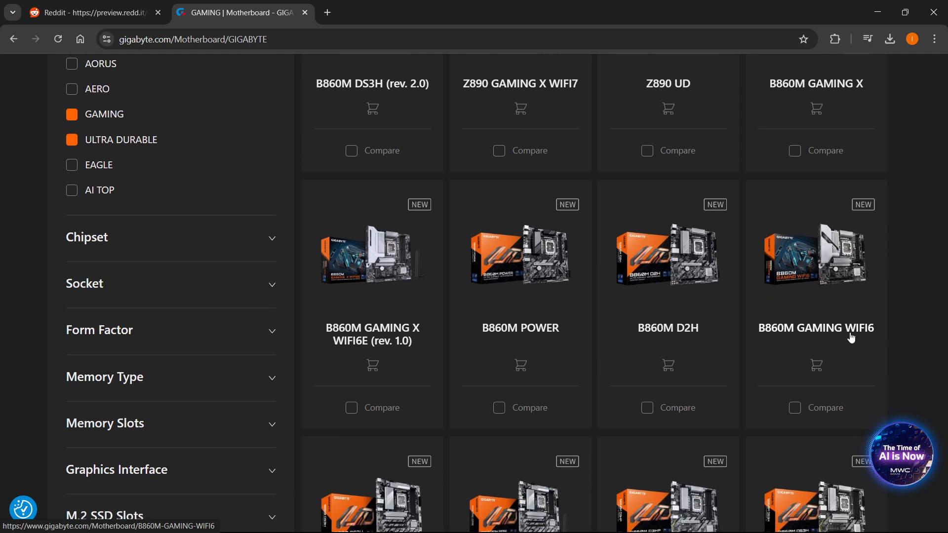
pyautogui.scroll(-3)
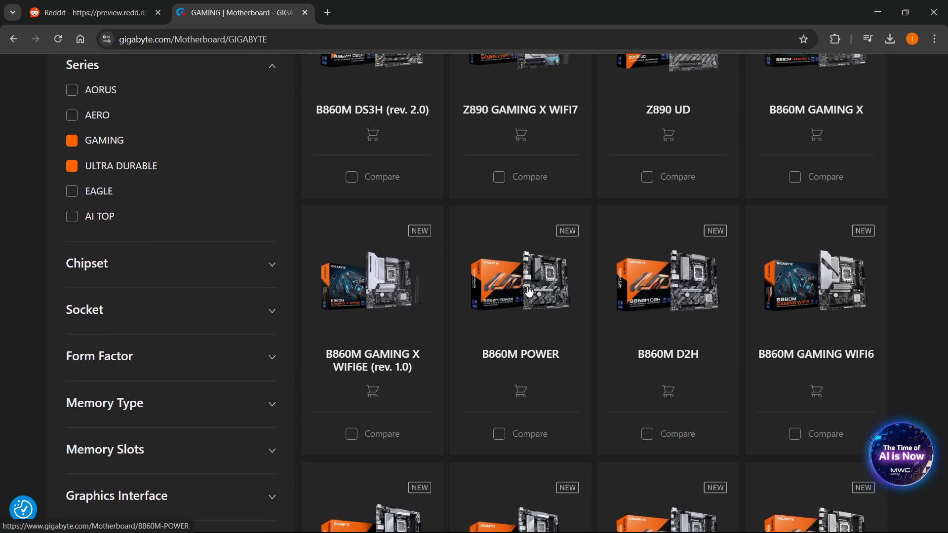
pyautogui.scroll(3)
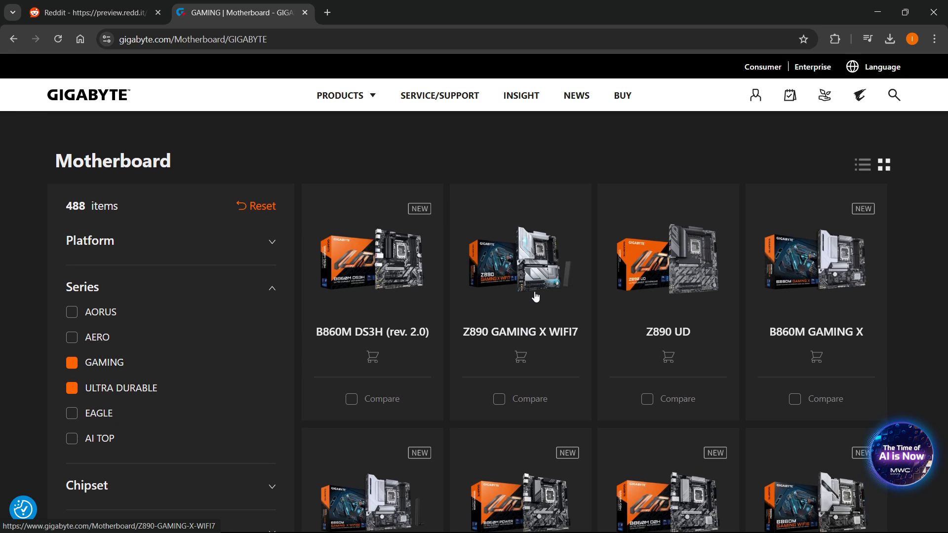
pyautogui.moveTo(535, 241)
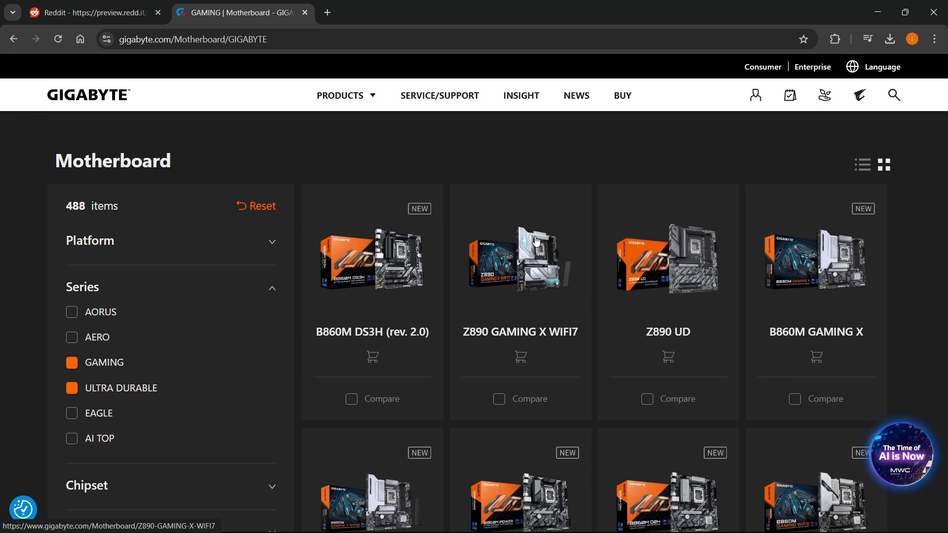
pyautogui.moveTo(435, 236)
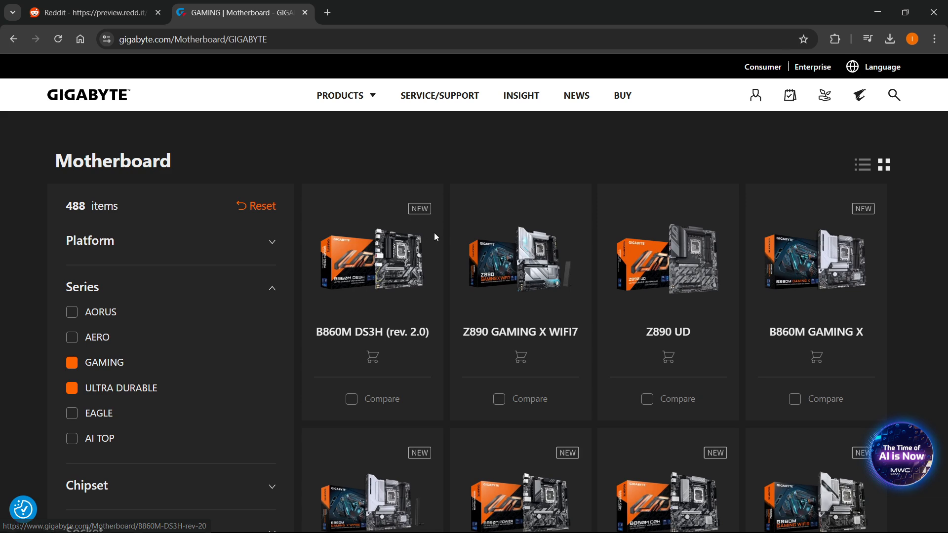
pyautogui.moveTo(405, 520)
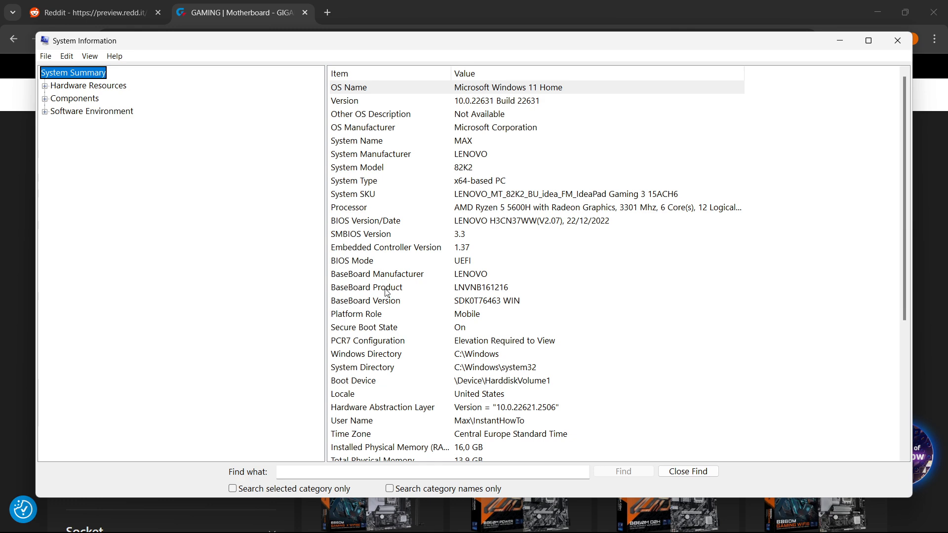
pyautogui.moveTo(475, 294)
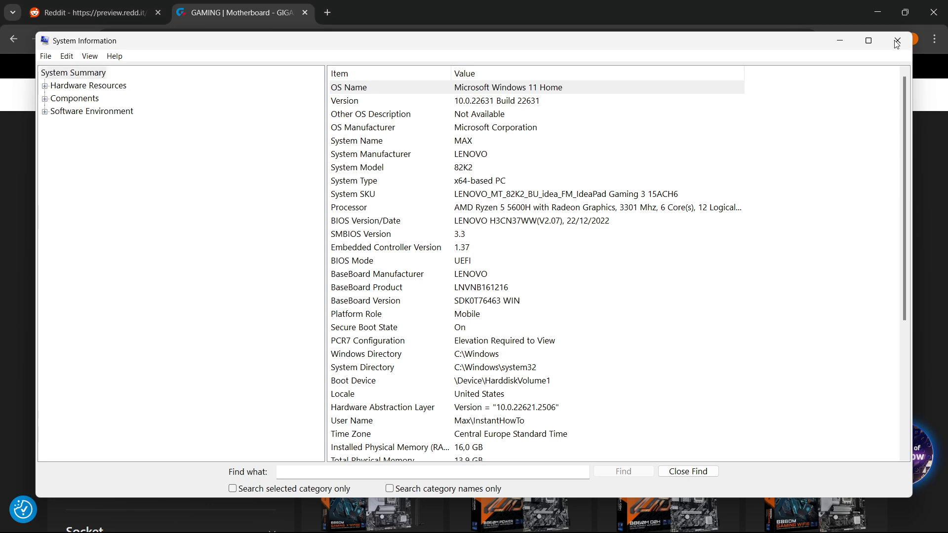
# Close System Information and reach the Z890 UD Support downloads listing drivers, BIOS and Utility
pyautogui.click(898, 40)
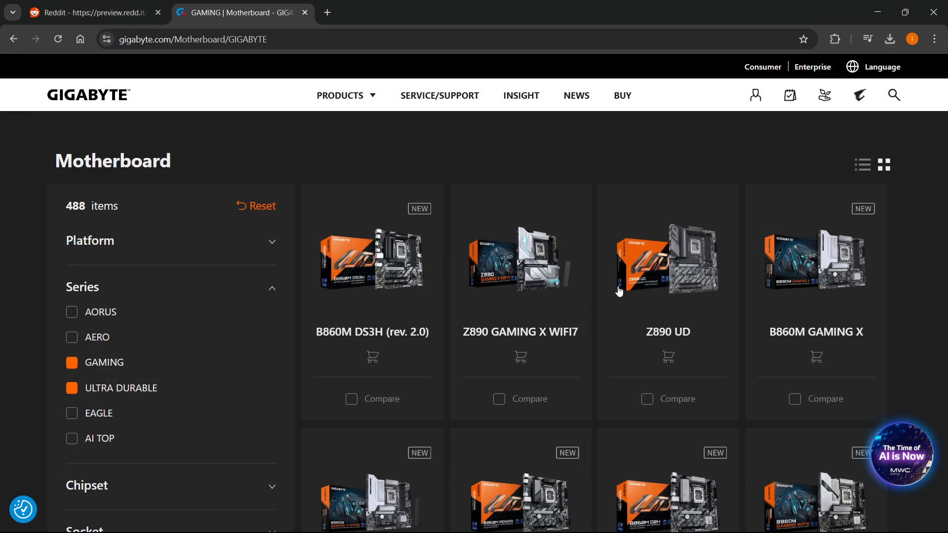
pyautogui.moveTo(661, 308)
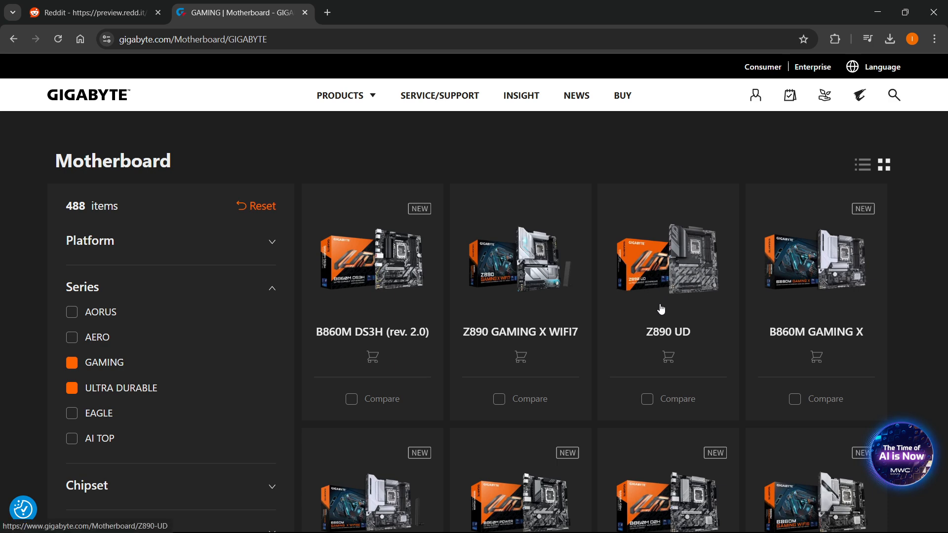
pyautogui.click(667, 260)
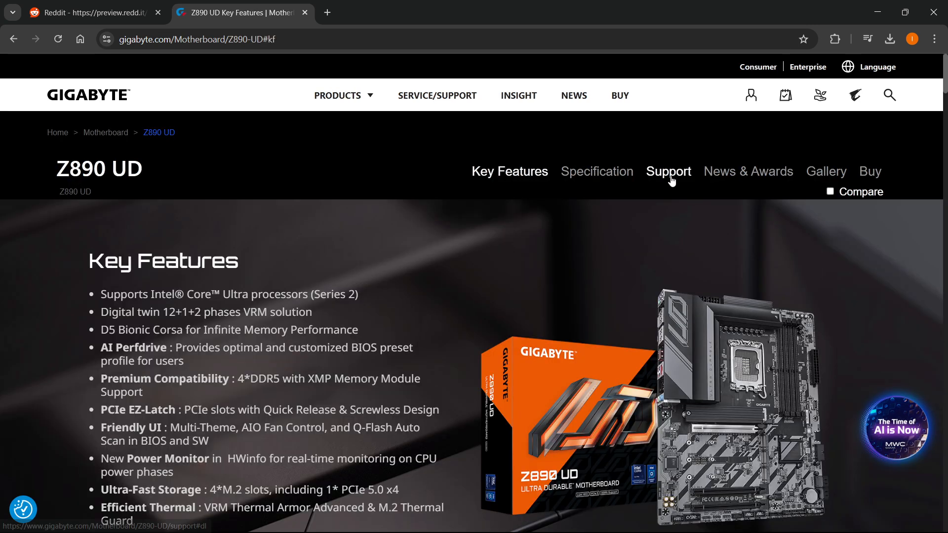
pyautogui.click(668, 171)
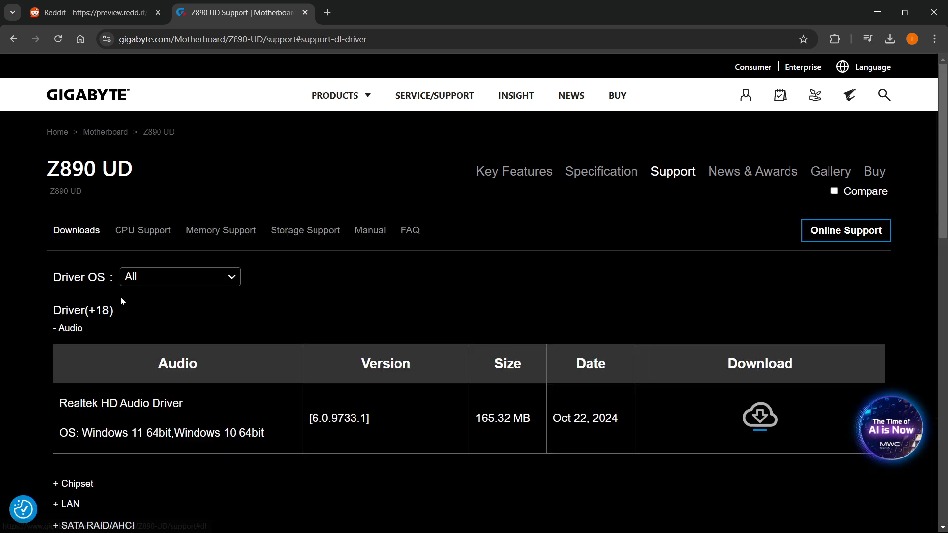
pyautogui.scroll(-3)
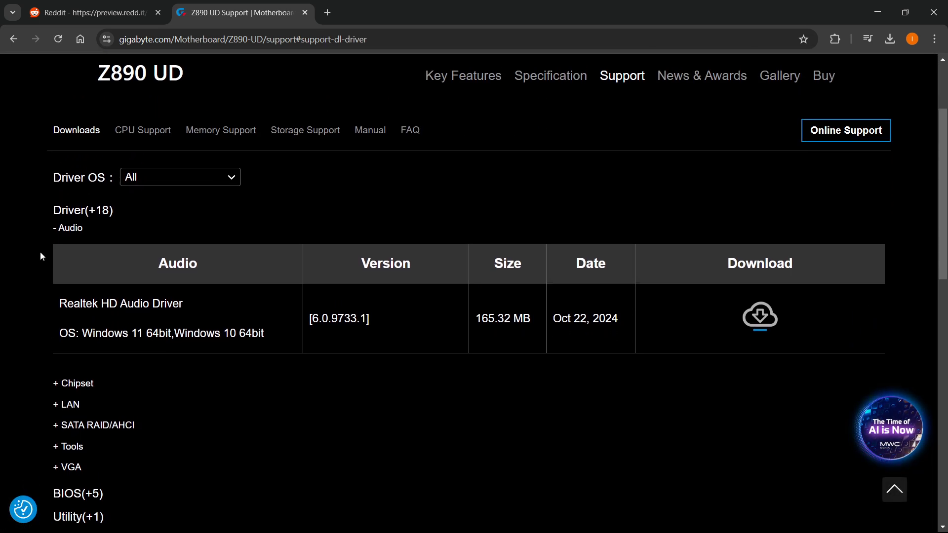
pyautogui.scroll(-3)
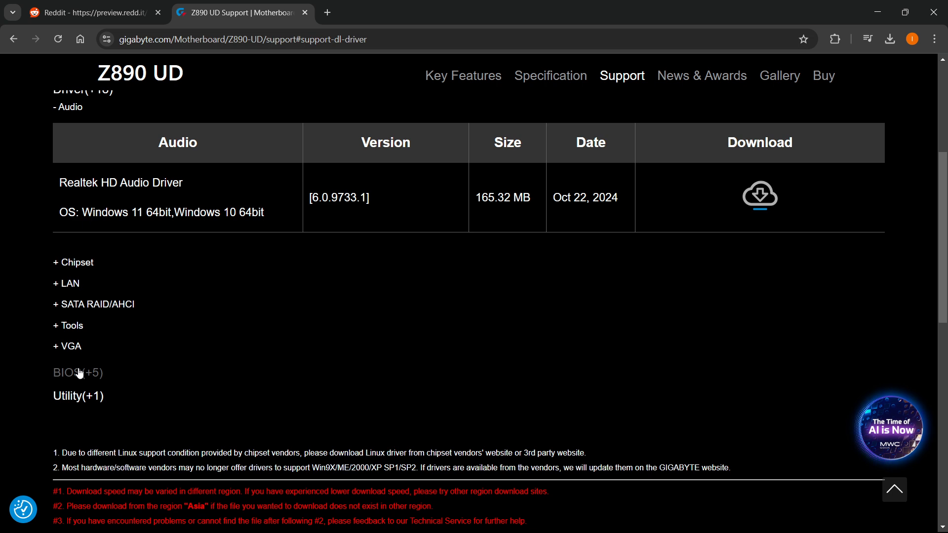
# Expand the Z890 UD BIOS list and download the F16c beta BIOS from Jan 24, 2025
pyautogui.click(68, 373)
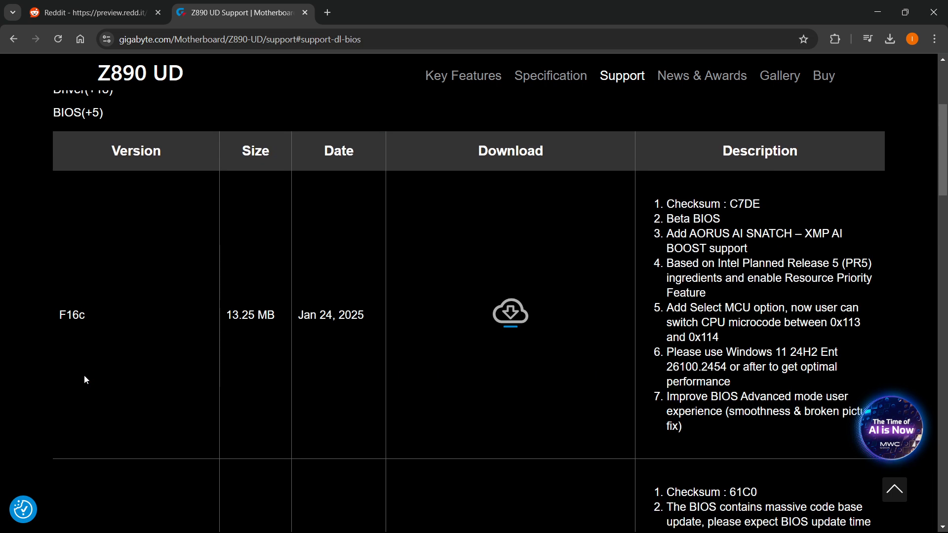
pyautogui.scroll(3)
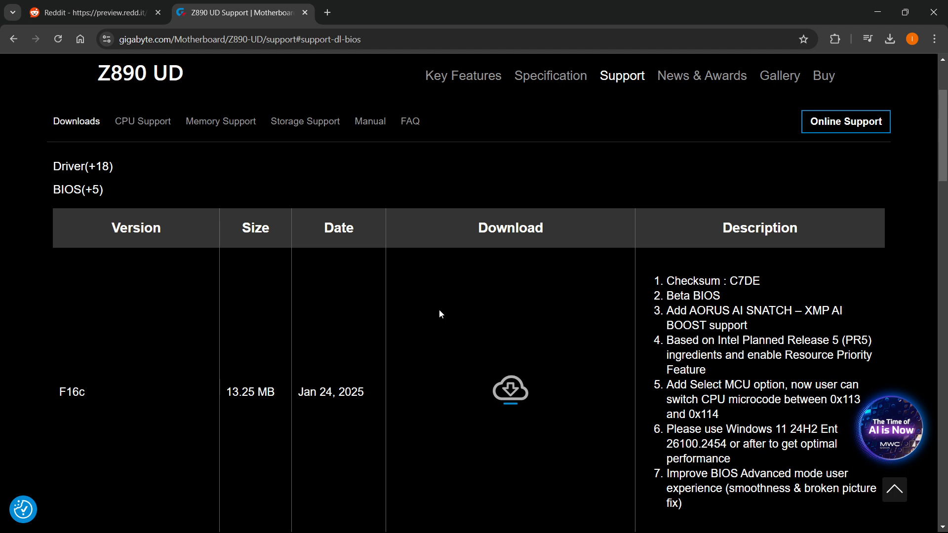
pyautogui.scroll(-3)
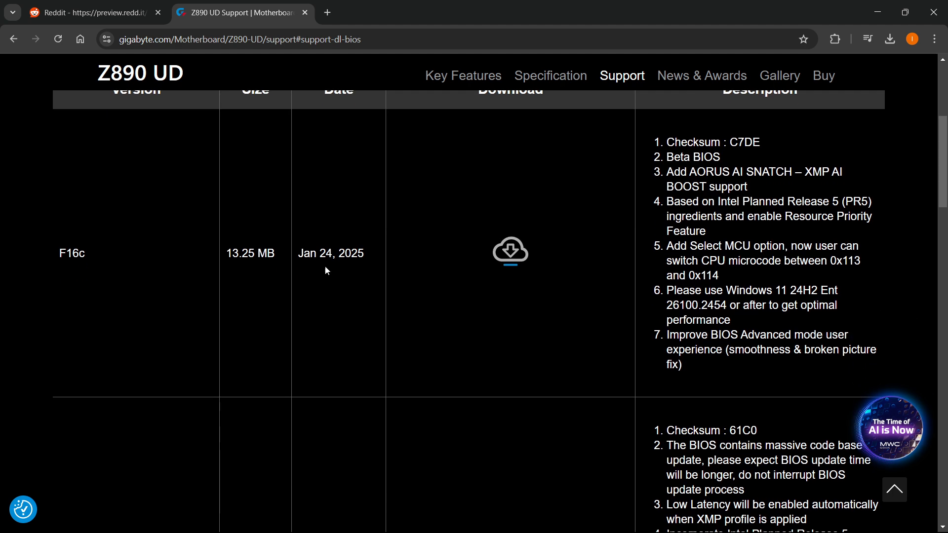
pyautogui.scroll(3)
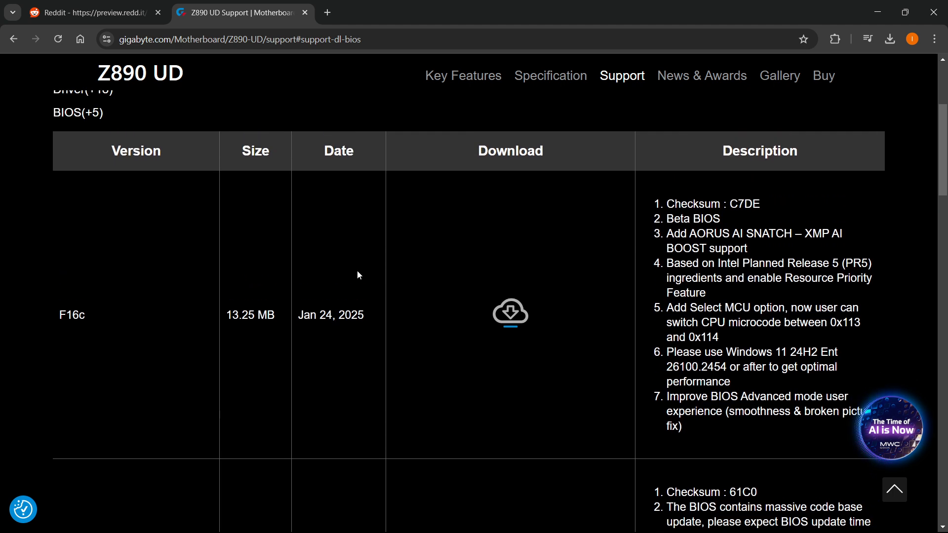
pyautogui.moveTo(320, 272)
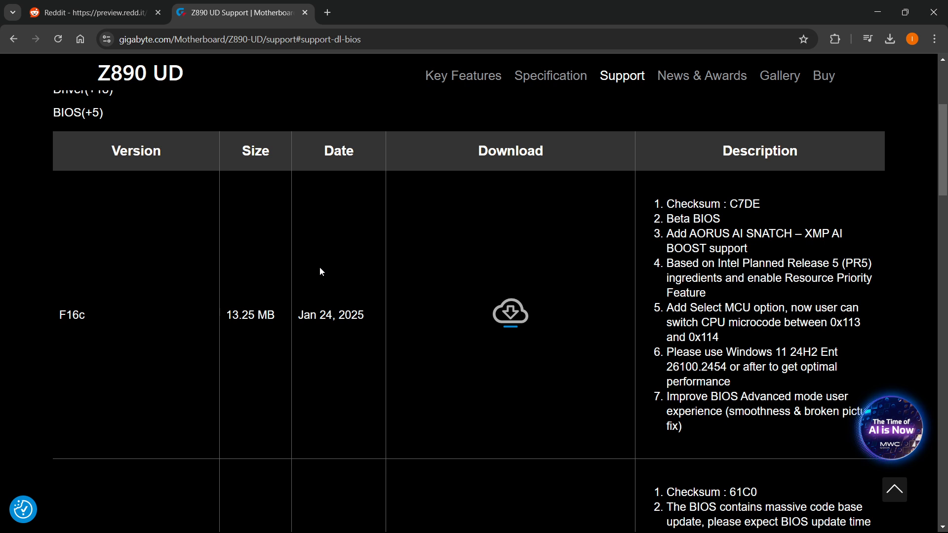
pyautogui.moveTo(510, 314)
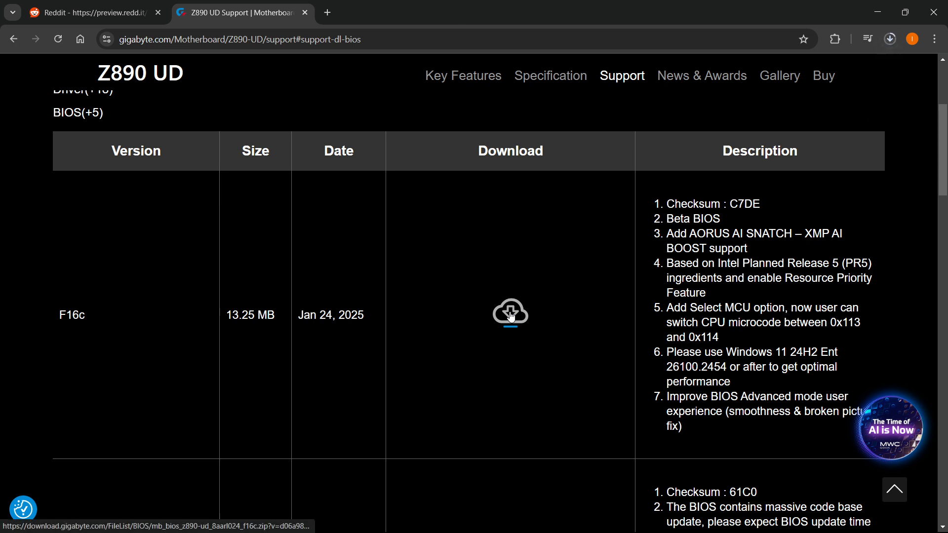
pyautogui.click(510, 313)
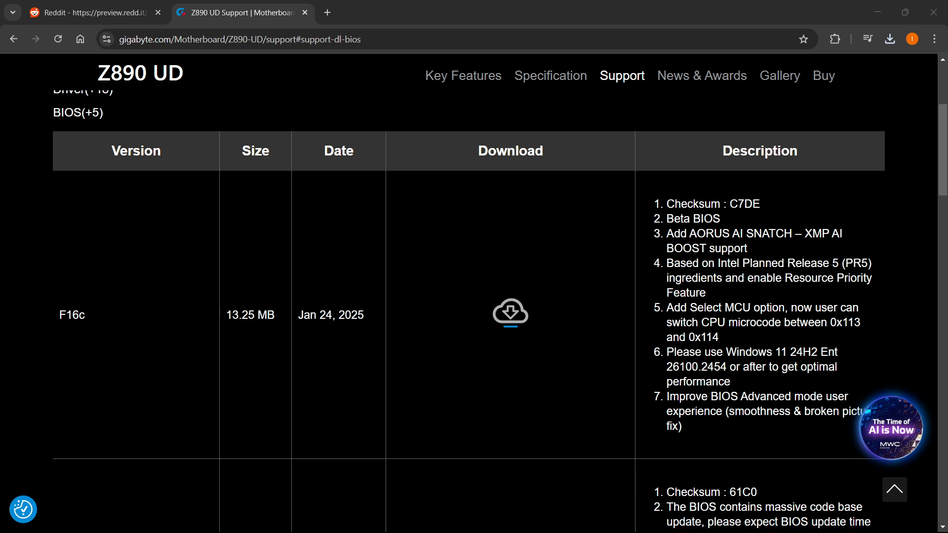
# Extract the F16c BIOS zip in Downloads into its mb_bios_z890-ud_8aarl024_f16c folder
pyautogui.click(509, 313)
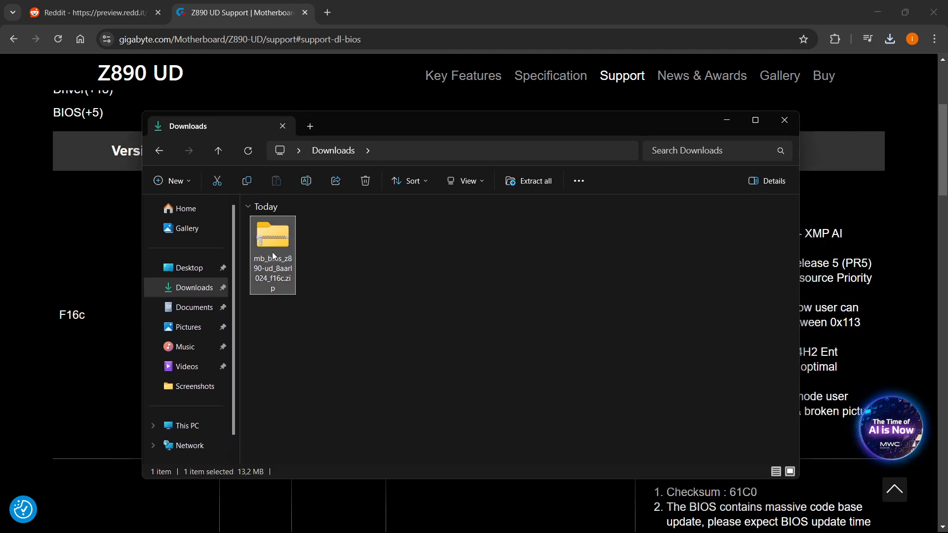
pyautogui.rightClick(273, 242)
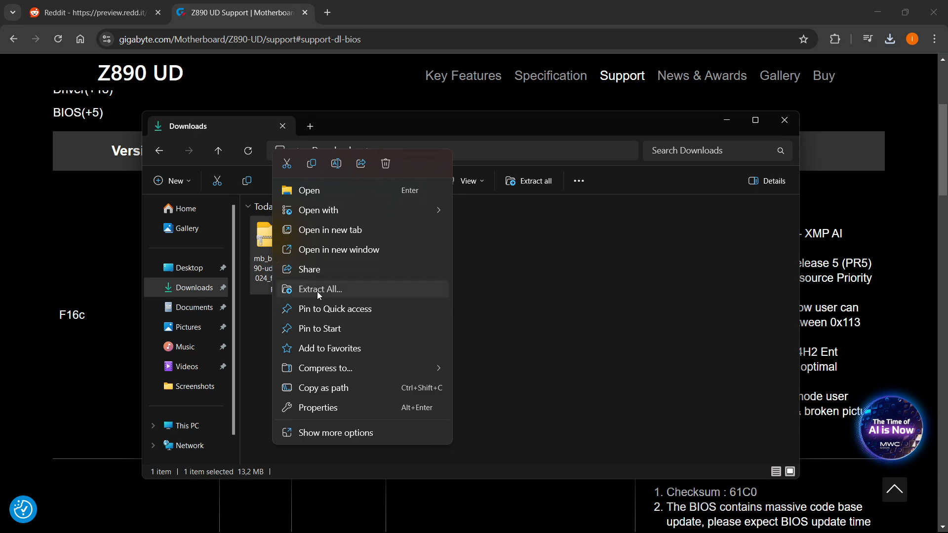
pyautogui.click(319, 290)
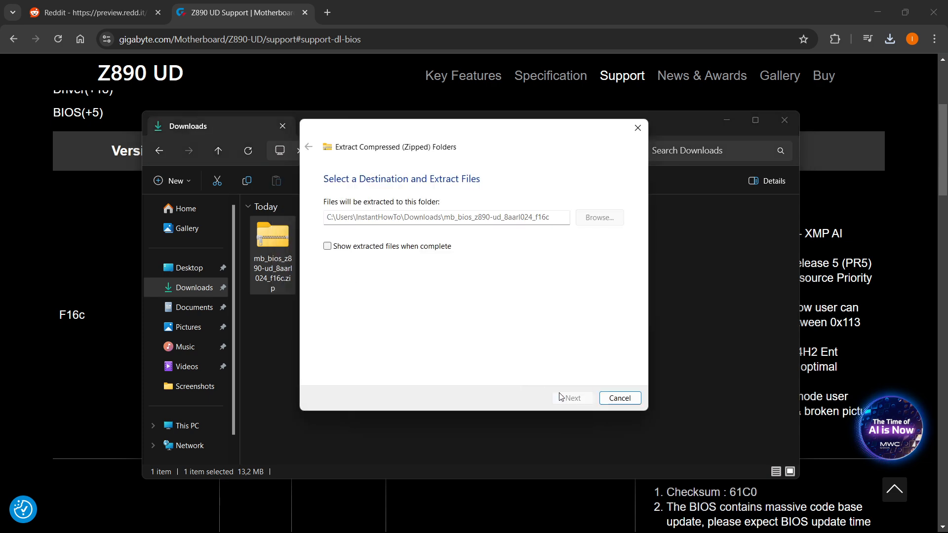
pyautogui.click(570, 398)
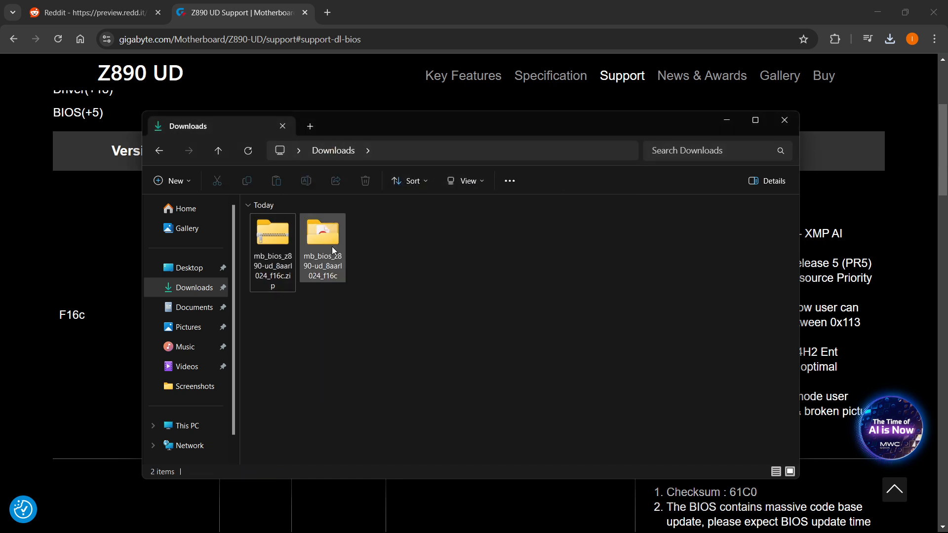
# View the extracted folder's efiflash, flash.nsh and Z890UD.F16c files, then return to the Reddit error post
pyautogui.doubleClick(322, 235)
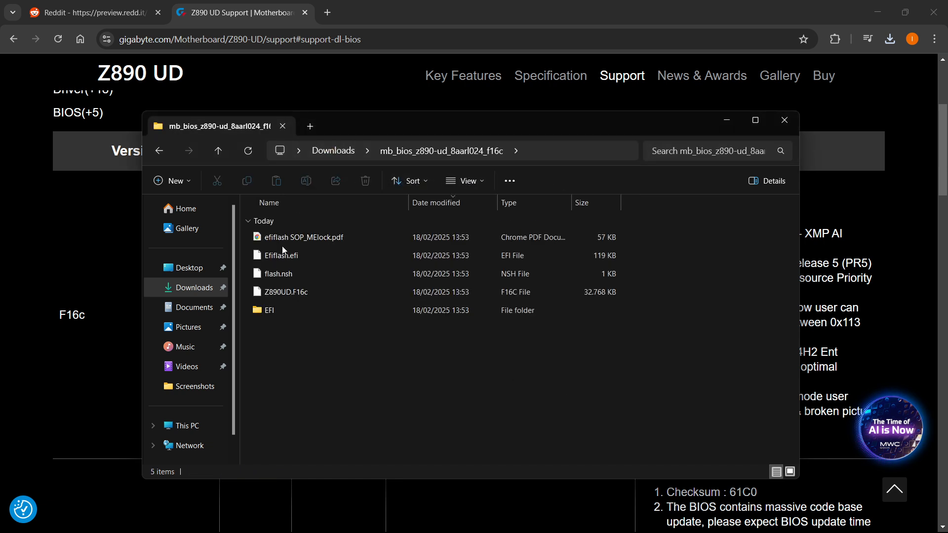
pyautogui.moveTo(354, 343)
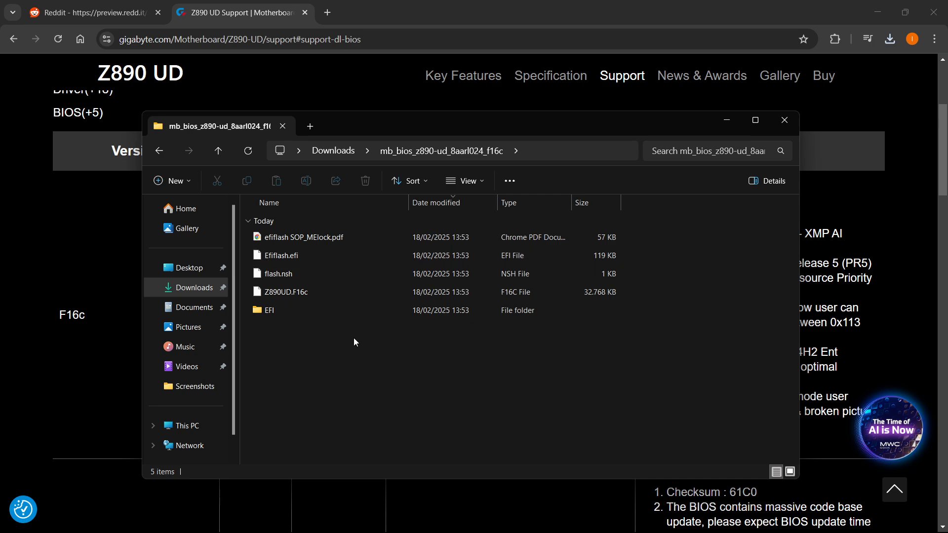
pyautogui.moveTo(421, 324)
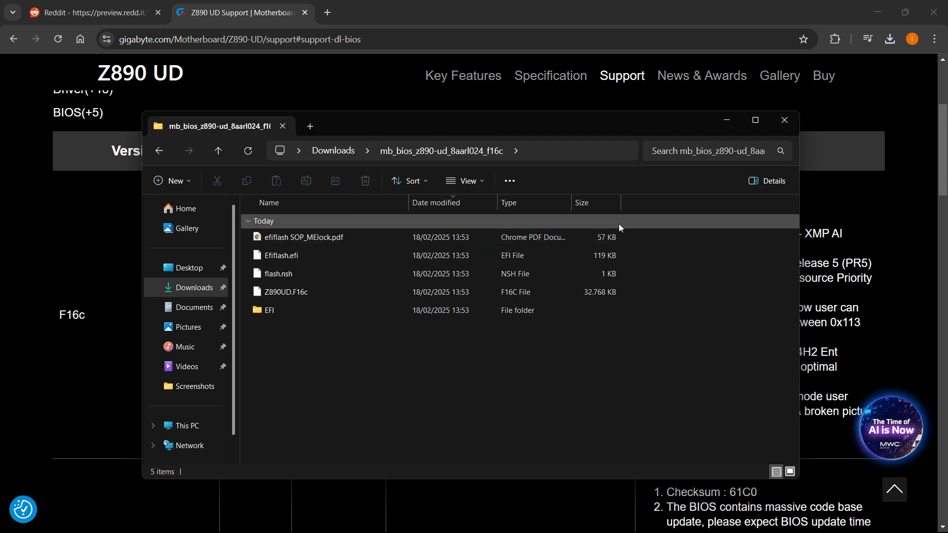
pyautogui.moveTo(727, 139)
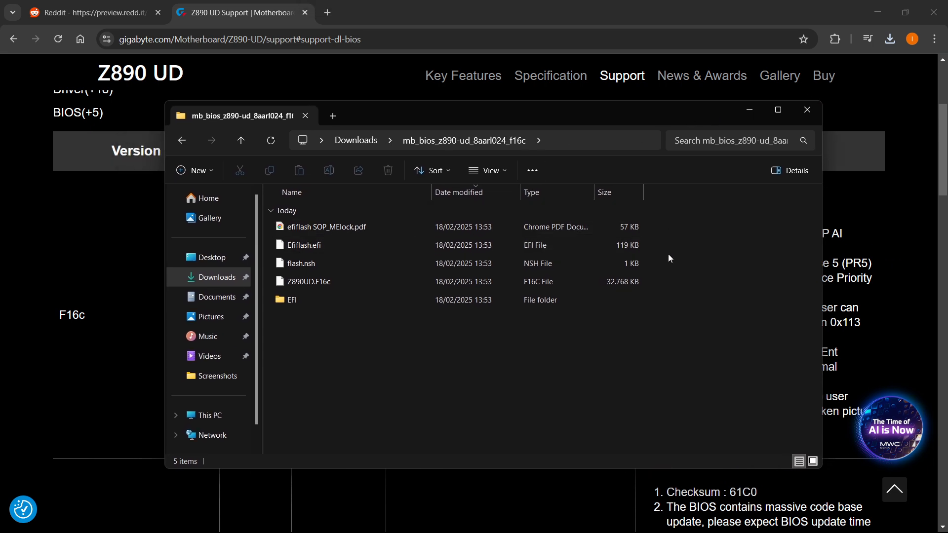
pyautogui.click(327, 227)
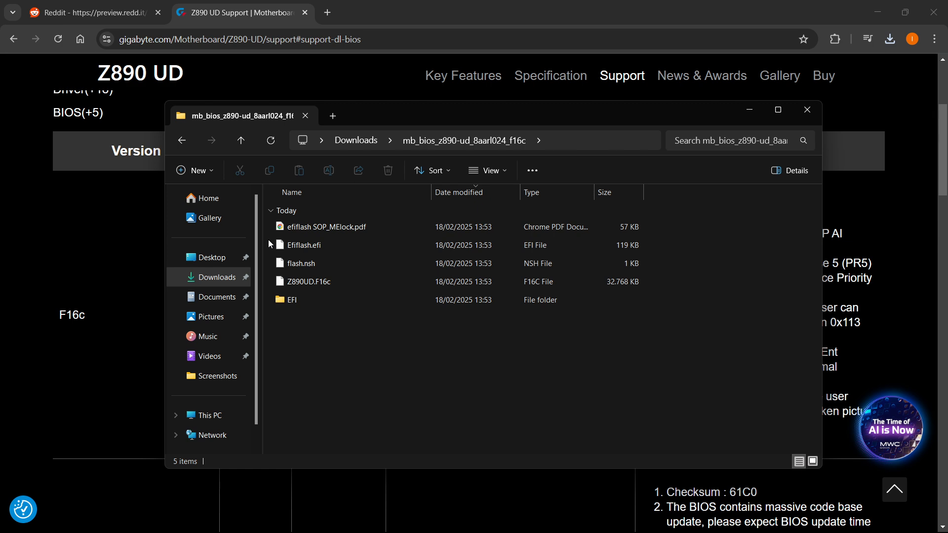
pyautogui.moveTo(646, 293)
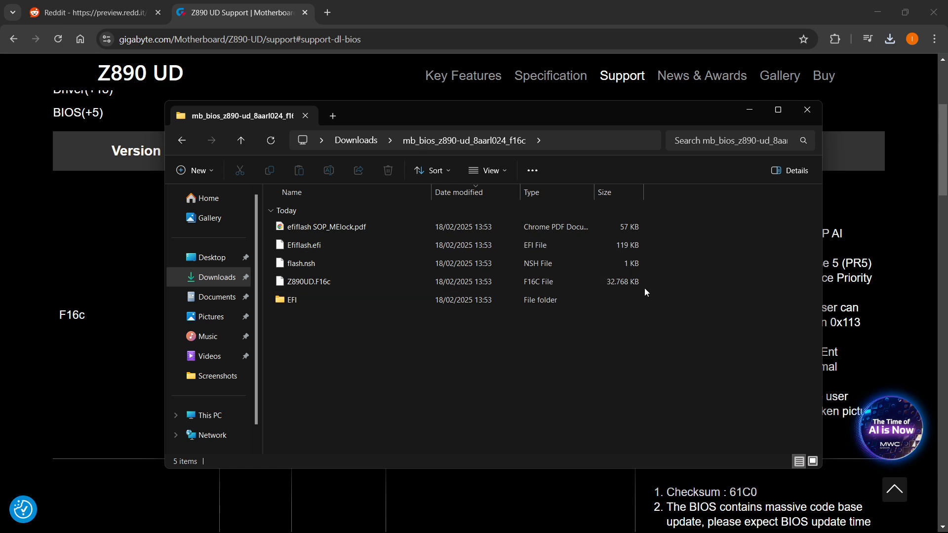
pyautogui.click(91, 12)
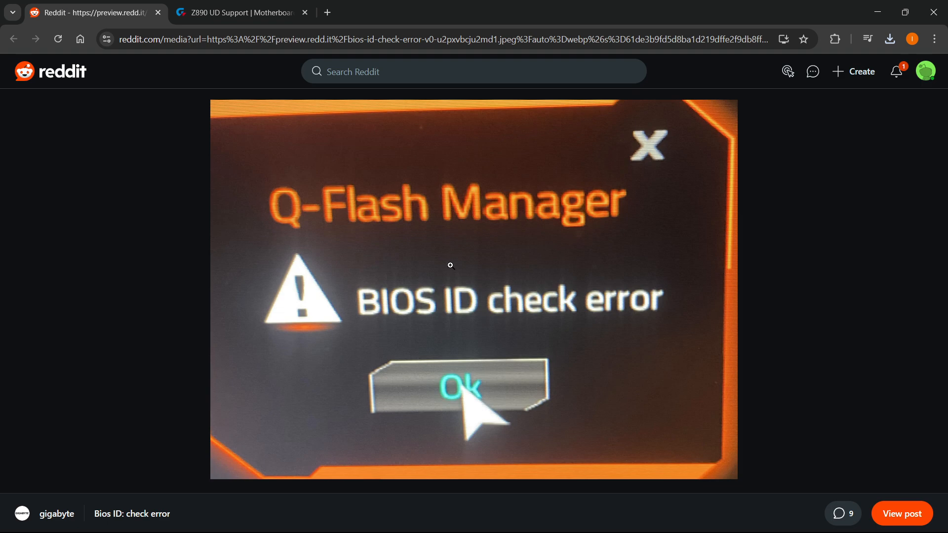